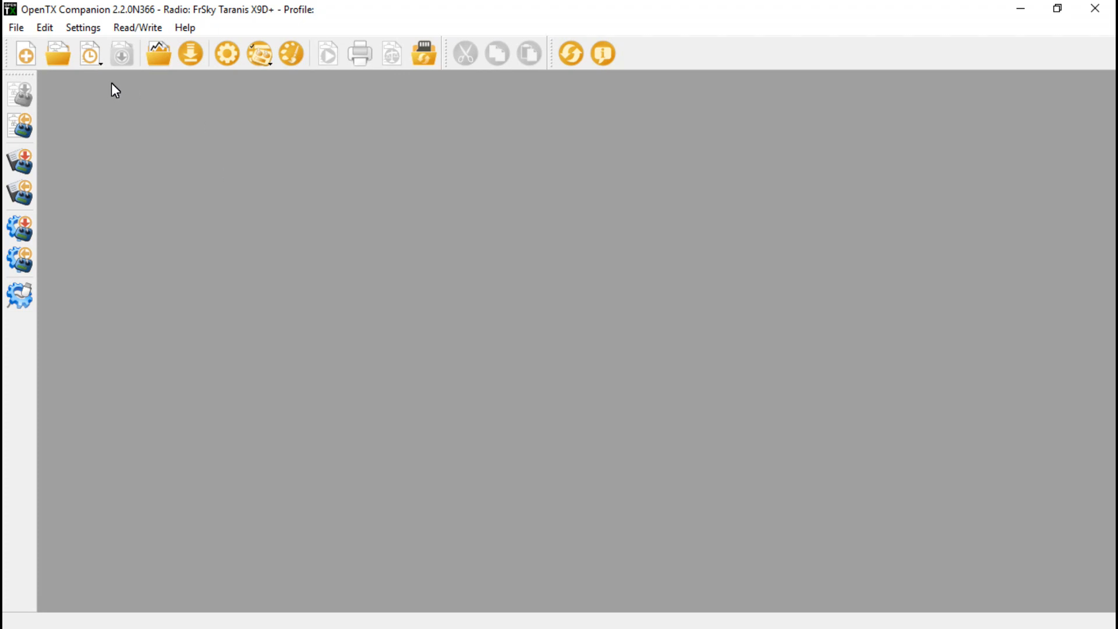
pyautogui.moveTo(20, 126)
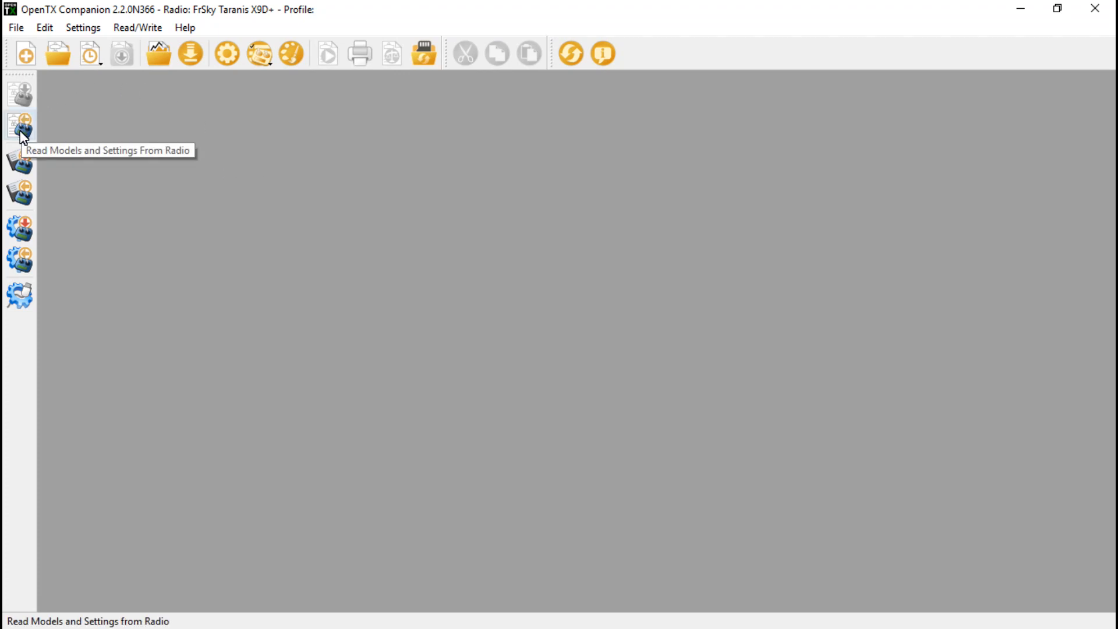
# Step: Read the models and settings from the connected radio into Companion
pyautogui.click(20, 124)
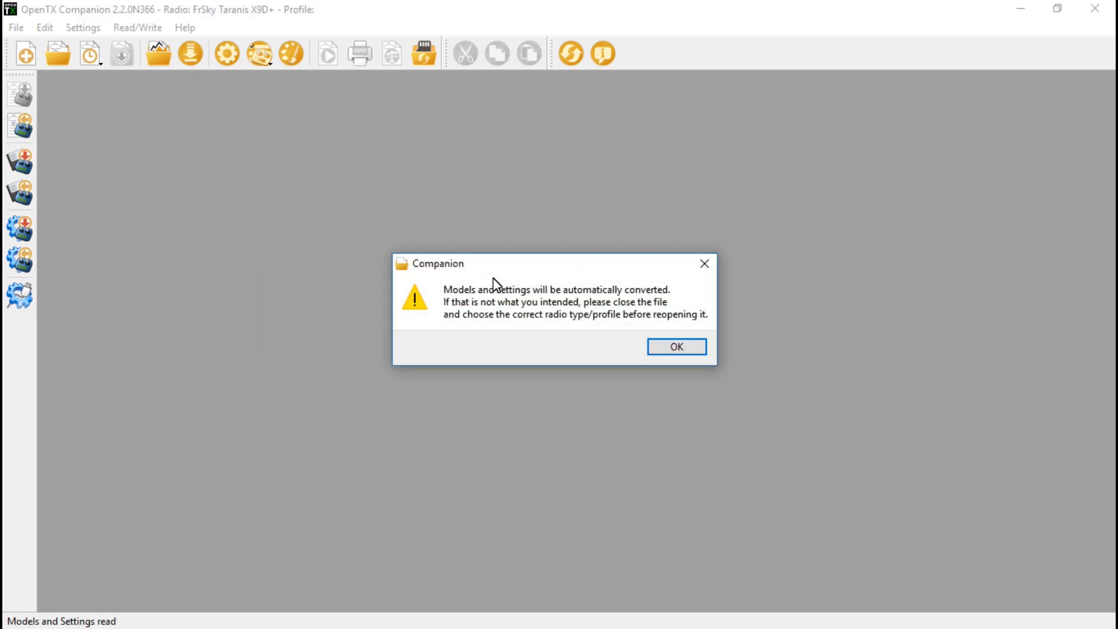
pyautogui.moveTo(562, 316)
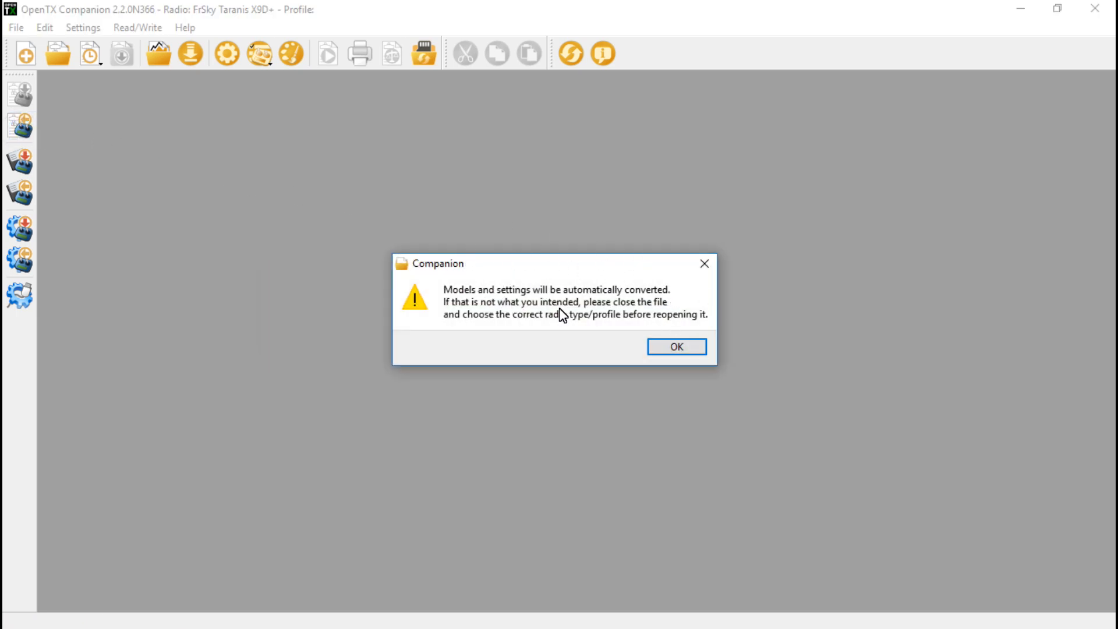
# Step: Accept the conversion warning and check models Model01 and dbd in document1_converted
pyautogui.click(676, 346)
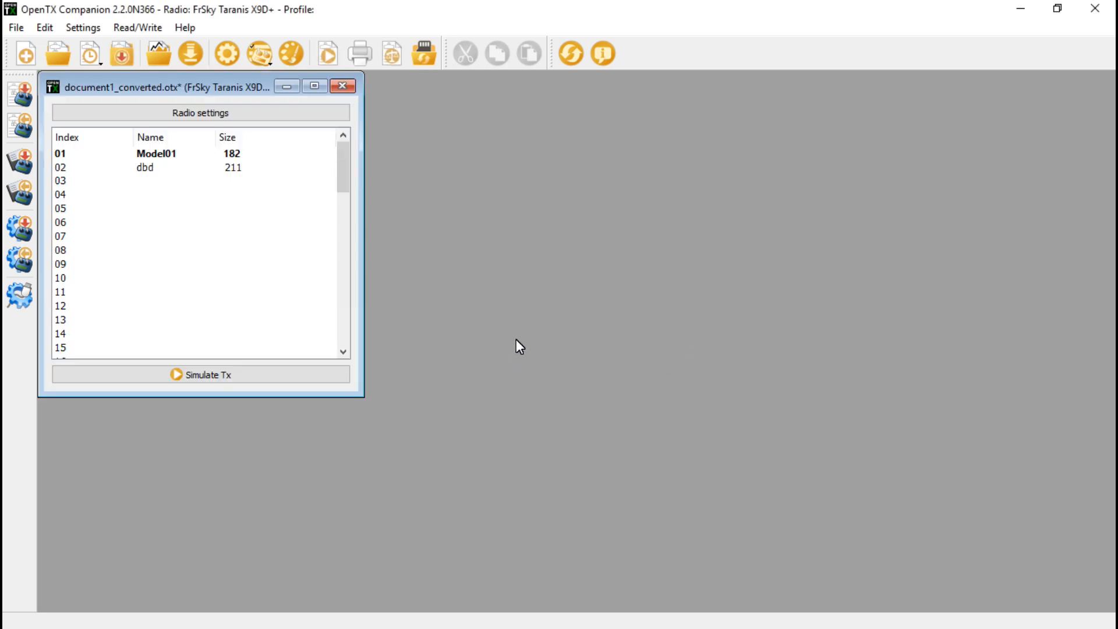
pyautogui.click(142, 181)
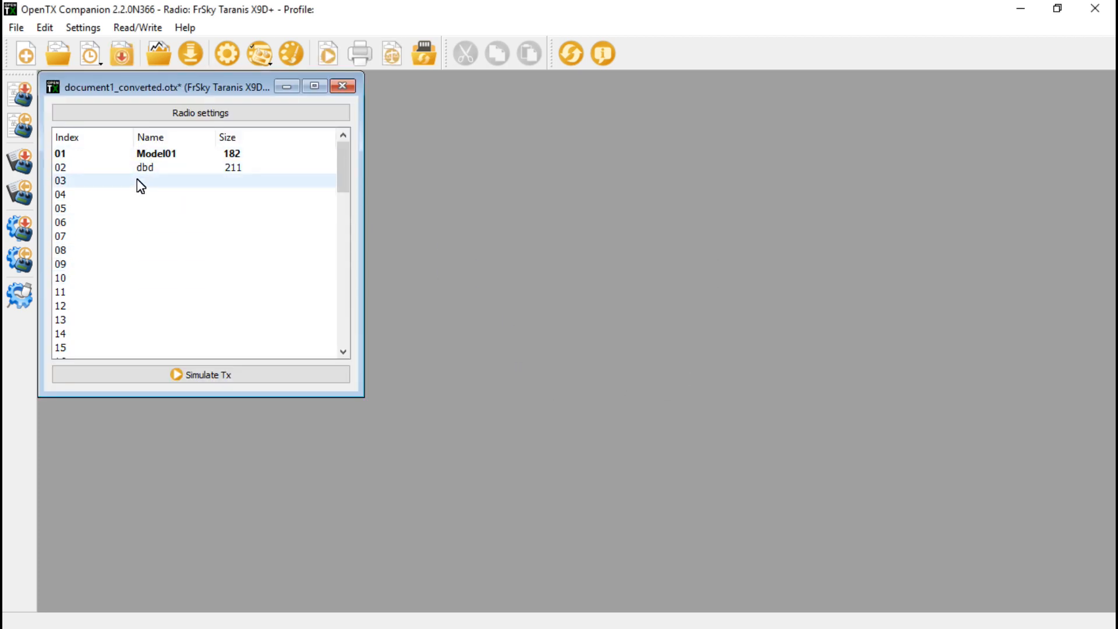
pyautogui.click(143, 194)
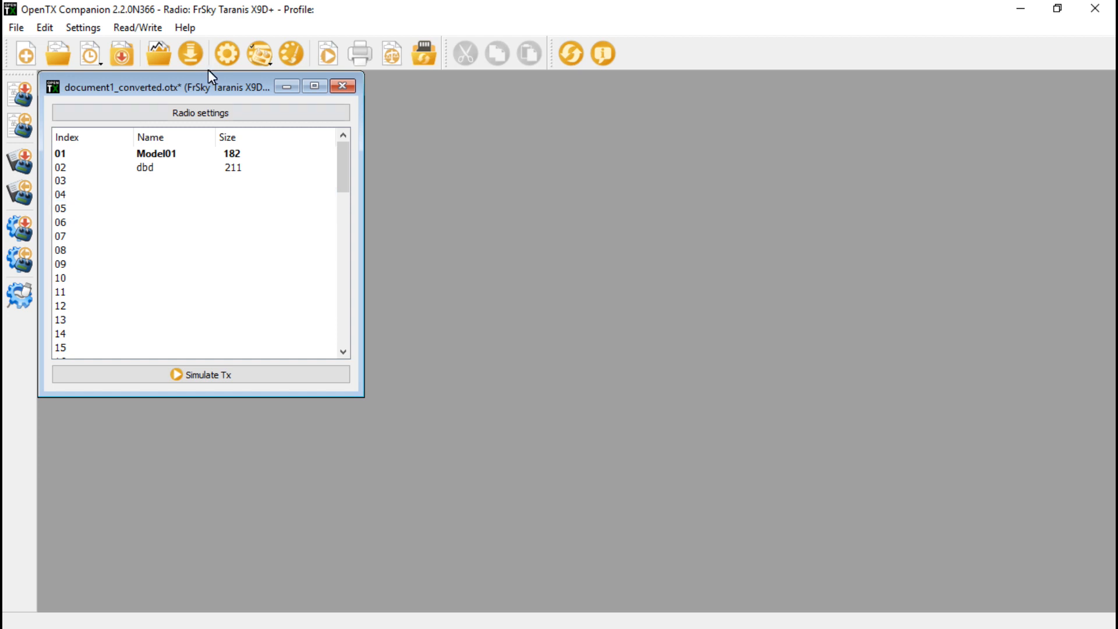
pyautogui.moveTo(228, 54)
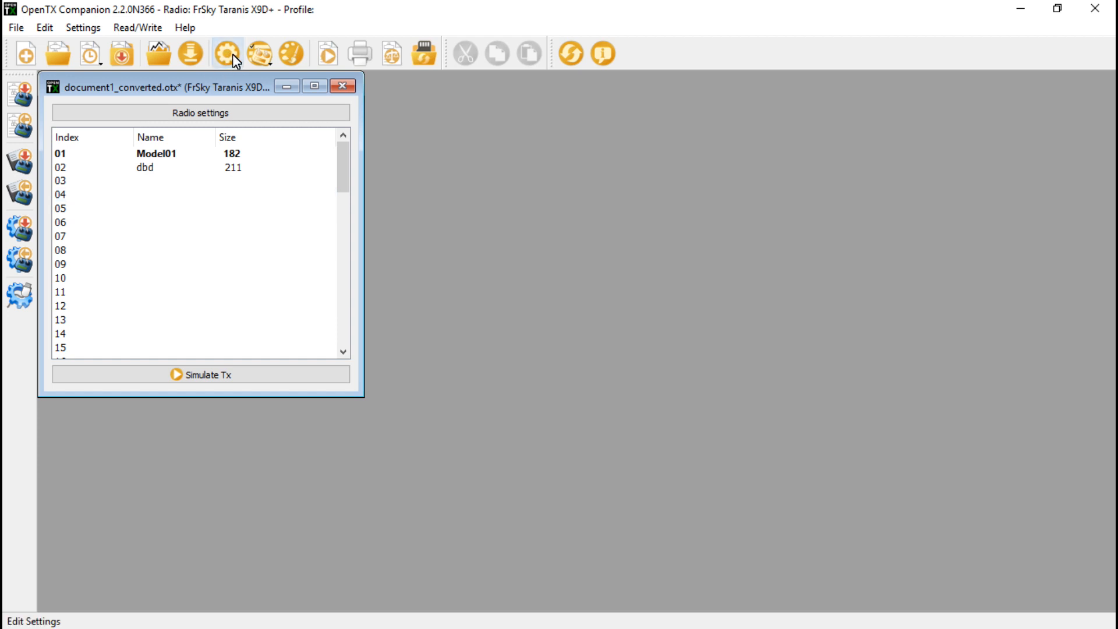
# Step: Set the My Radio profile to FrSky Taranis X7 with both firmware-download options enabled
pyautogui.click(227, 54)
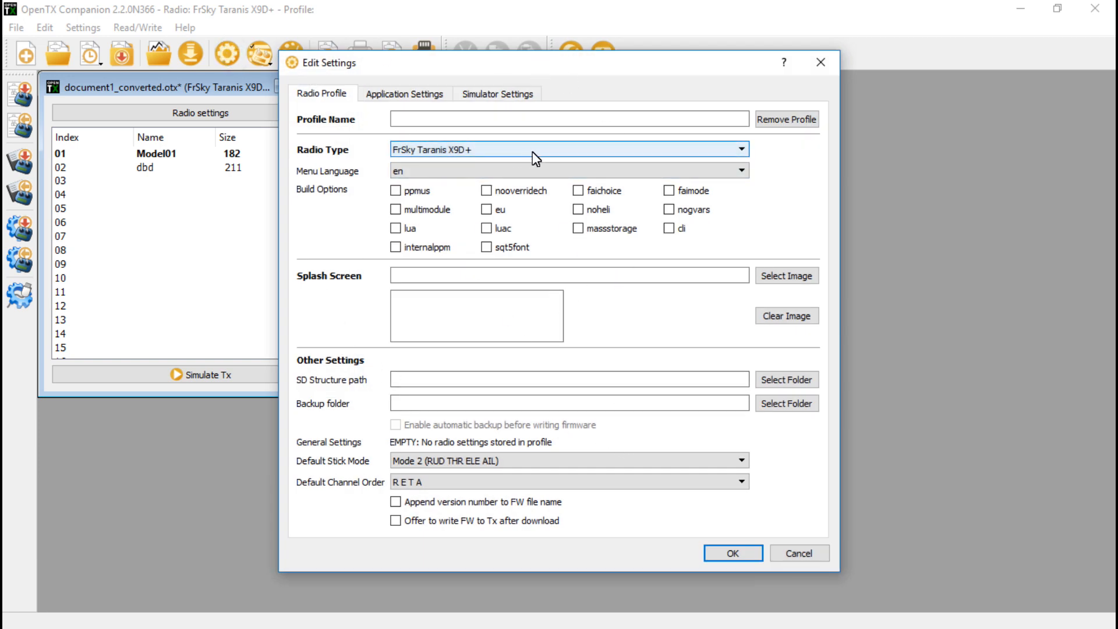
pyautogui.click(568, 119)
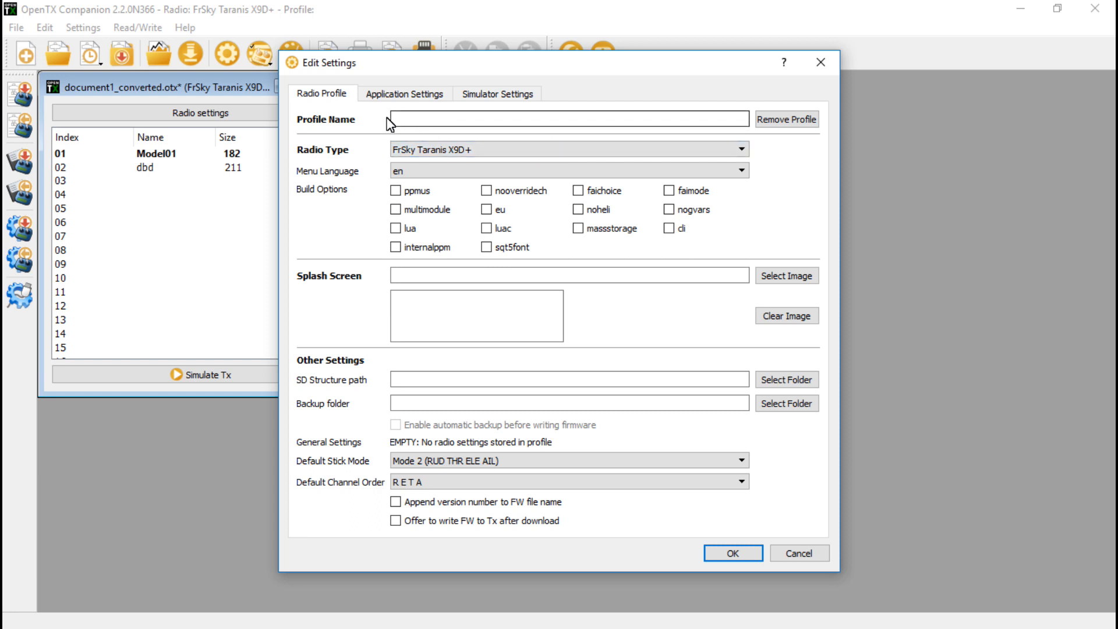
pyautogui.moveTo(494, 149)
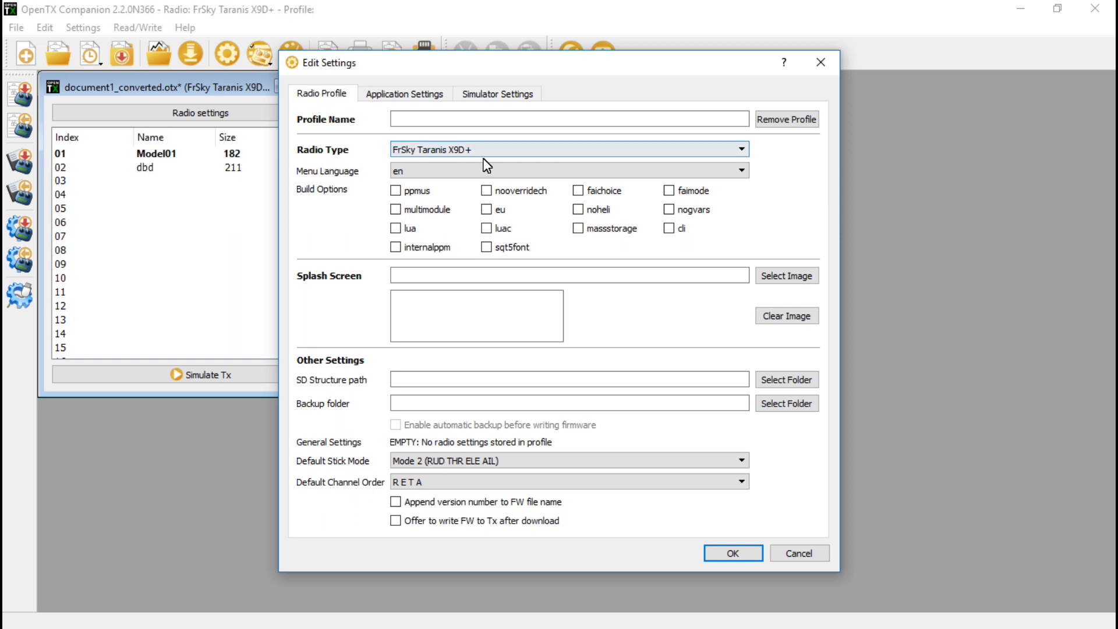
pyautogui.click(743, 150)
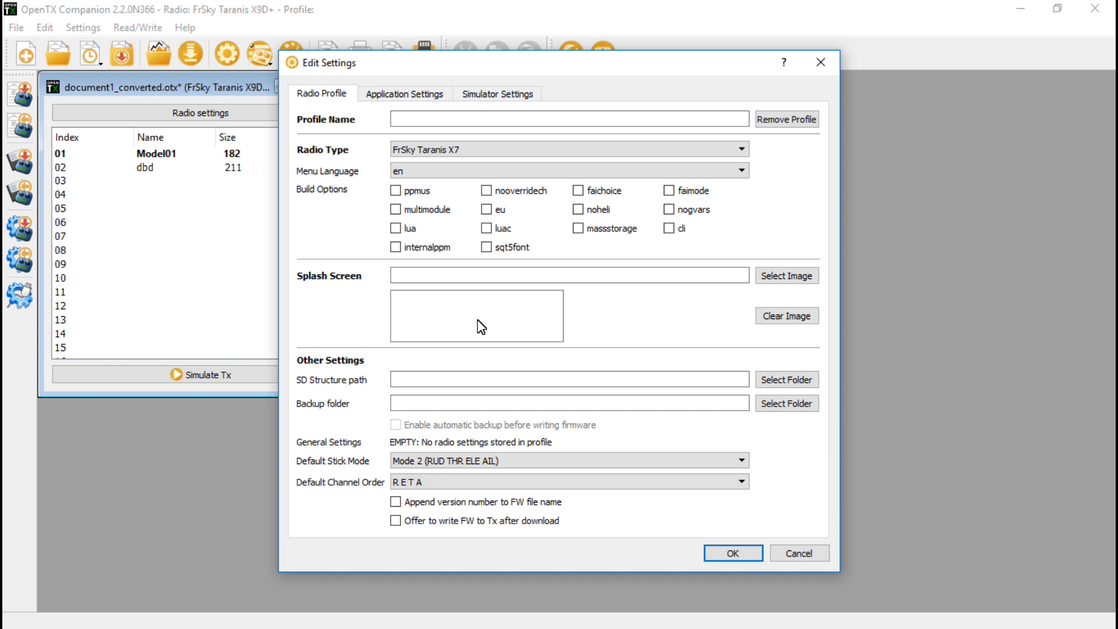
pyautogui.moveTo(320, 383)
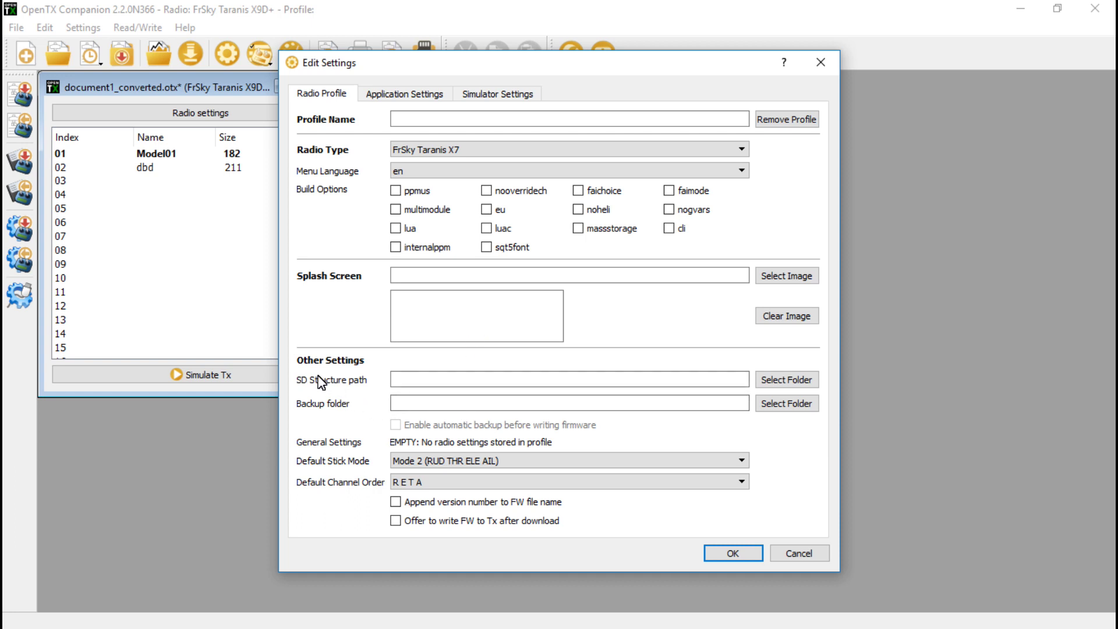
pyautogui.moveTo(753, 373)
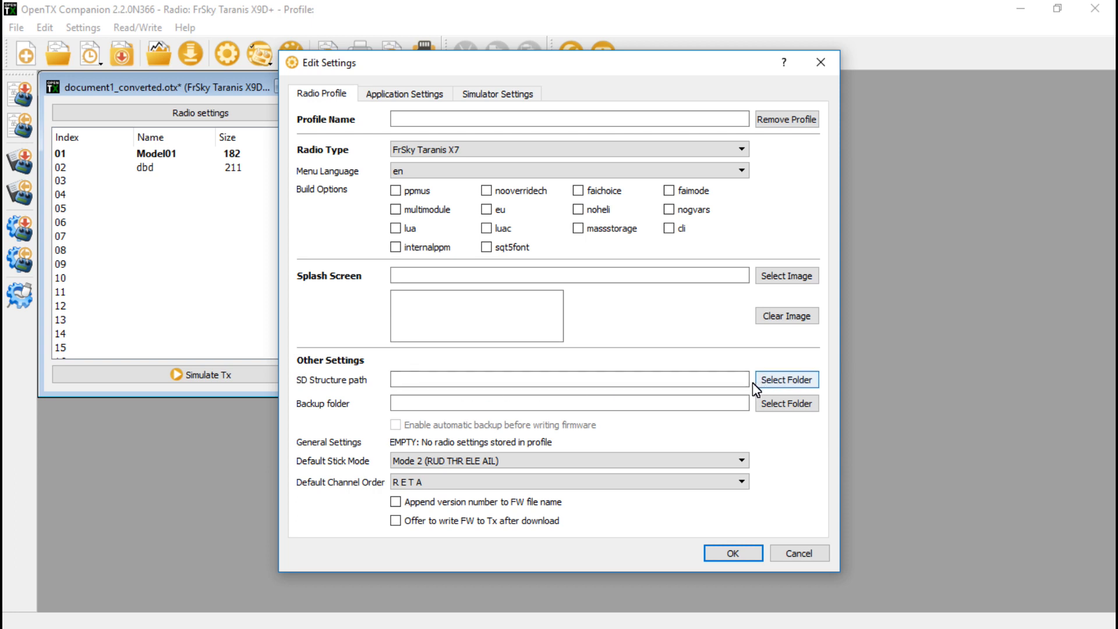
pyautogui.moveTo(515, 363)
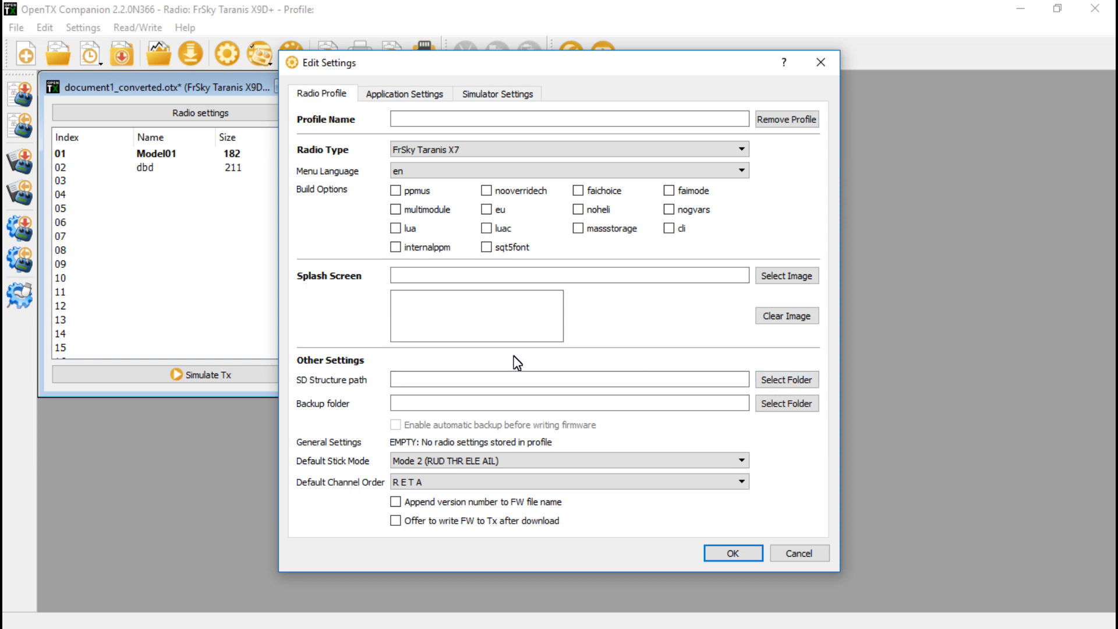
pyautogui.moveTo(363, 388)
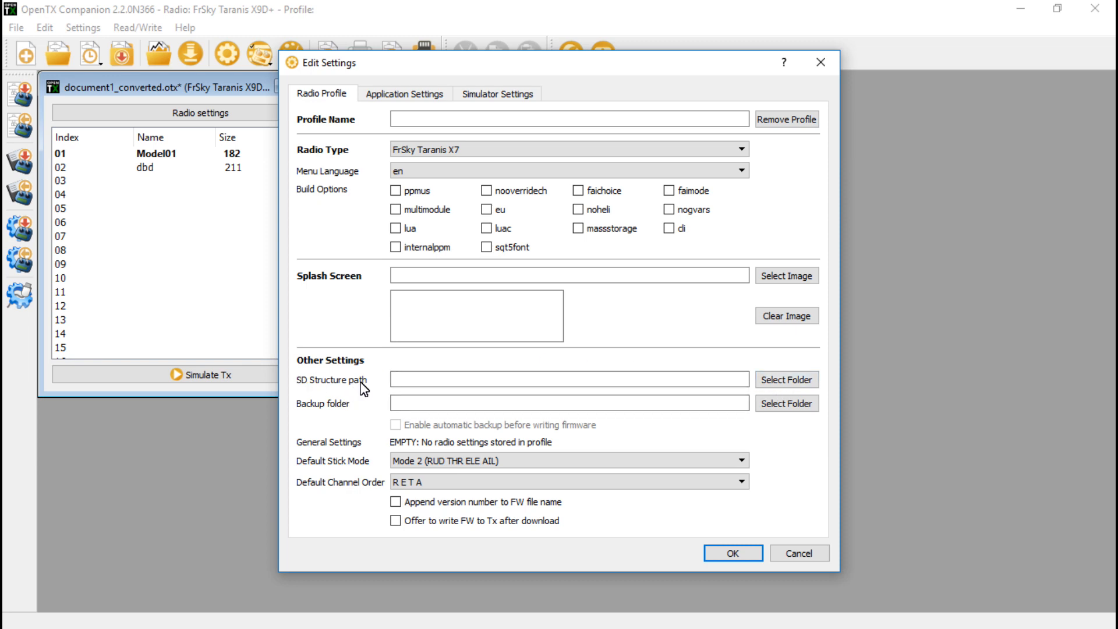
pyautogui.moveTo(382, 392)
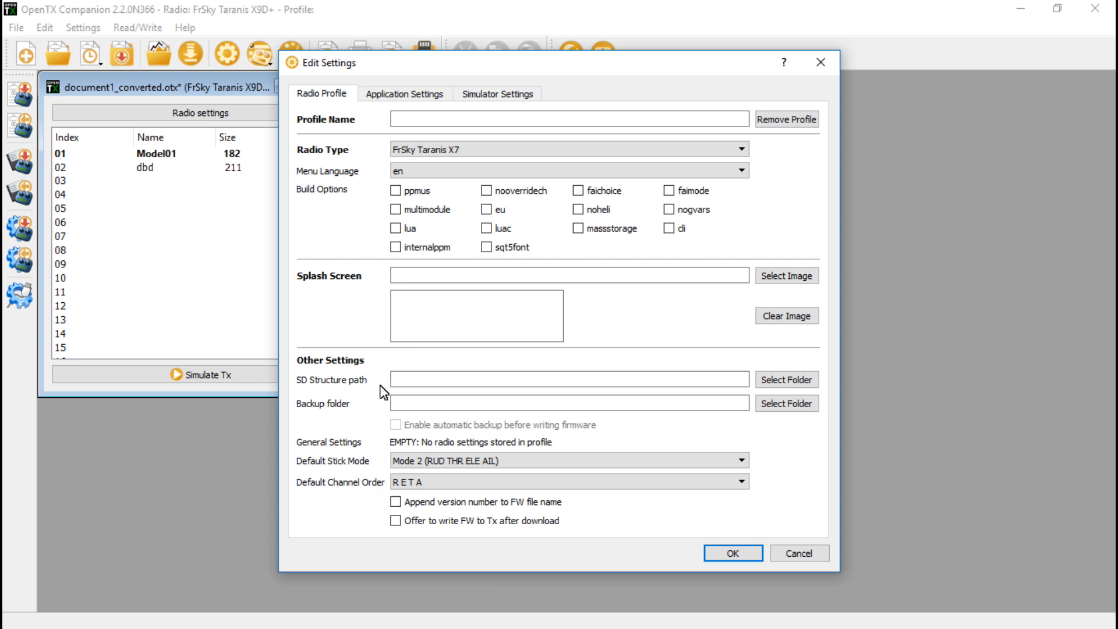
pyautogui.click(395, 502)
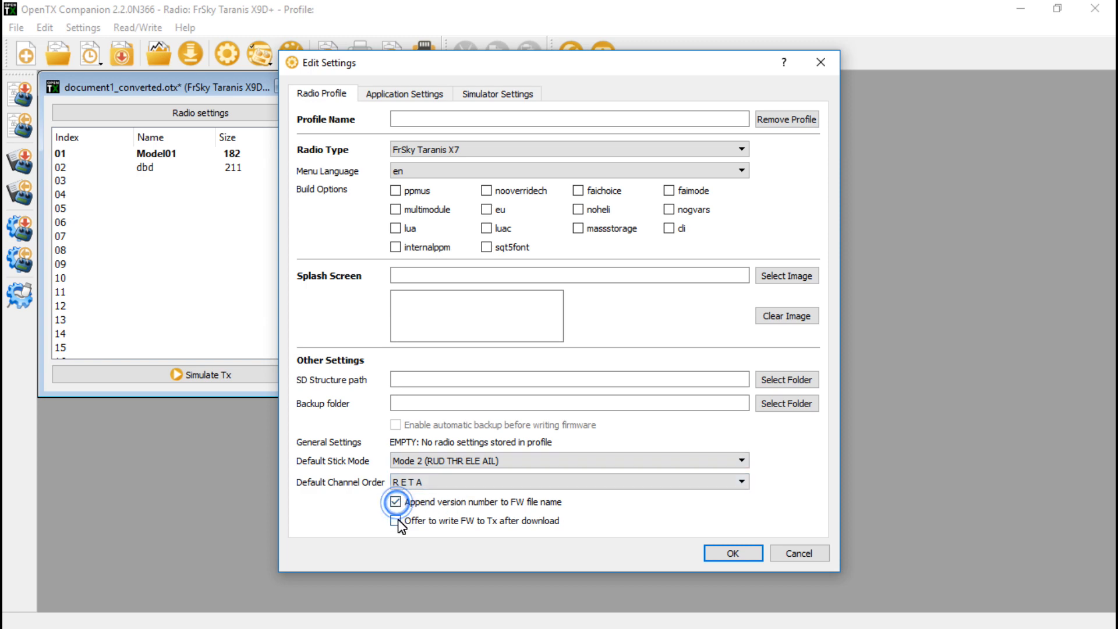
pyautogui.click(396, 521)
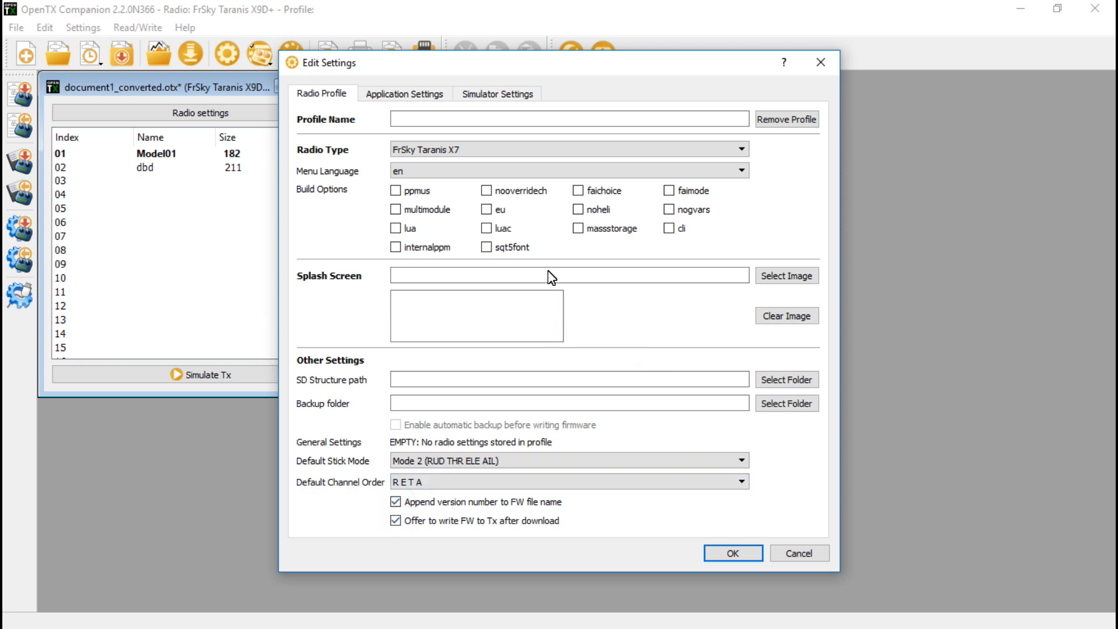
pyautogui.click(403, 93)
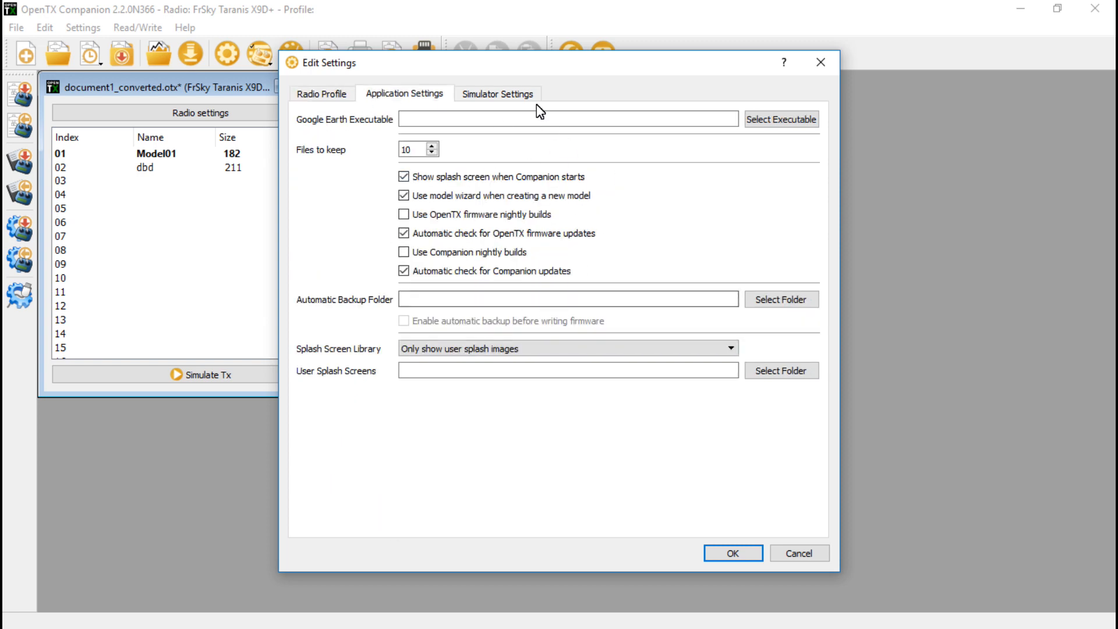
pyautogui.click(497, 94)
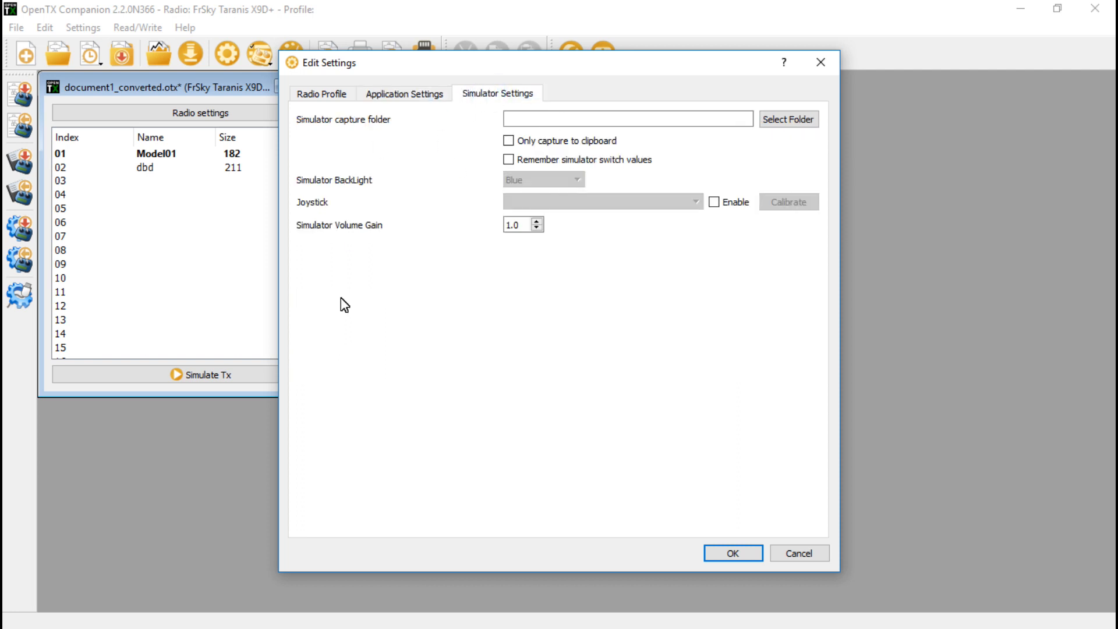
pyautogui.click(732, 552)
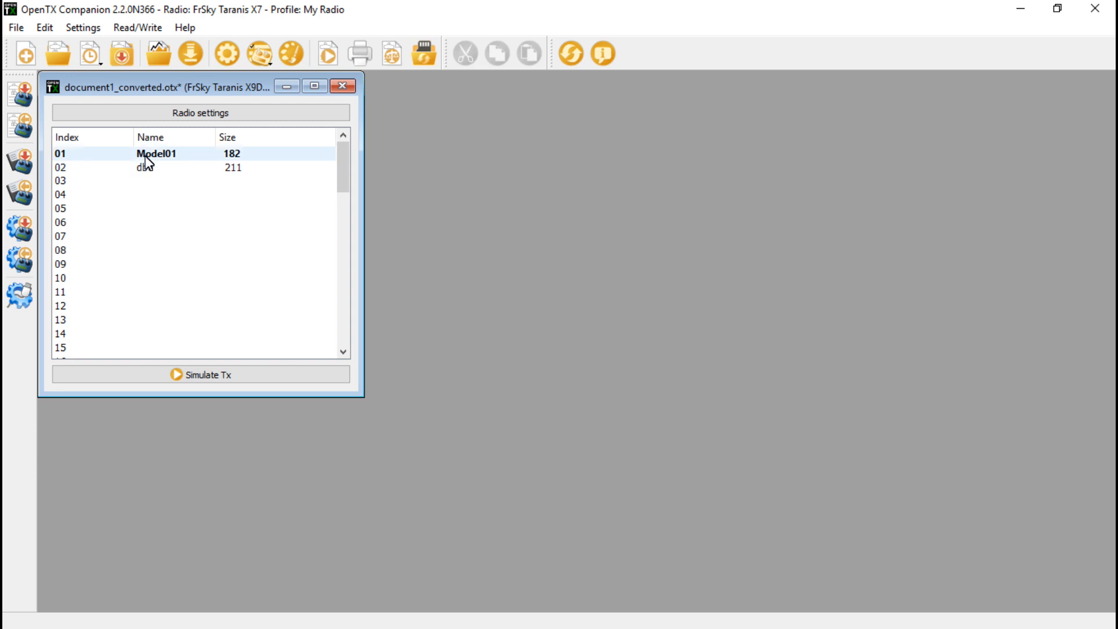
# Step: Open Model01 in the model editor, name it Jc, and review the Setup options
pyautogui.click(155, 153)
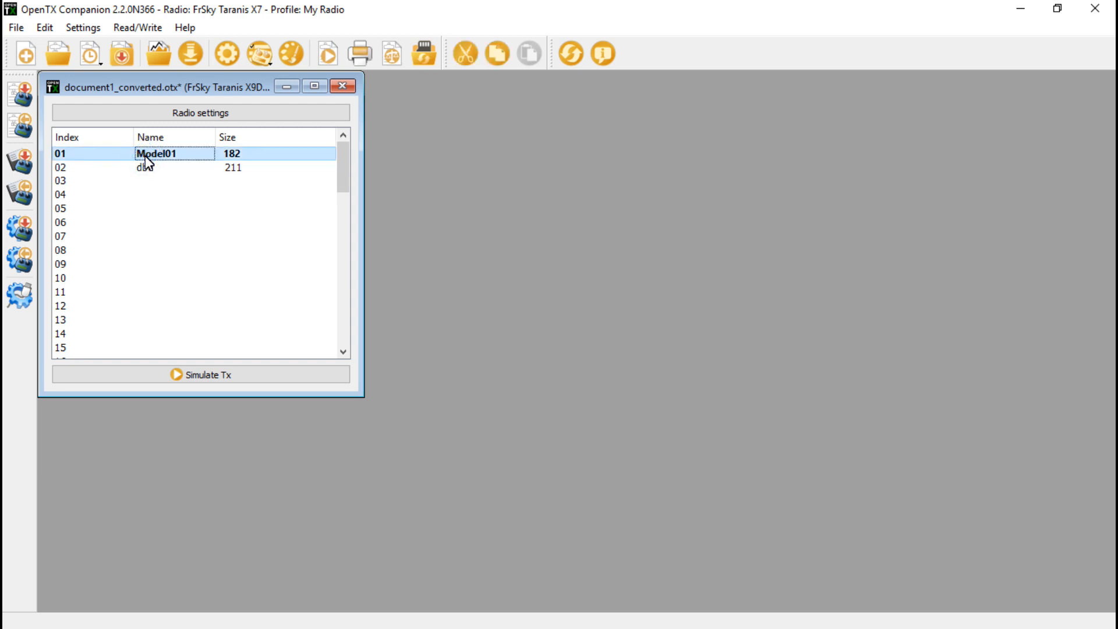
pyautogui.doubleClick(156, 153)
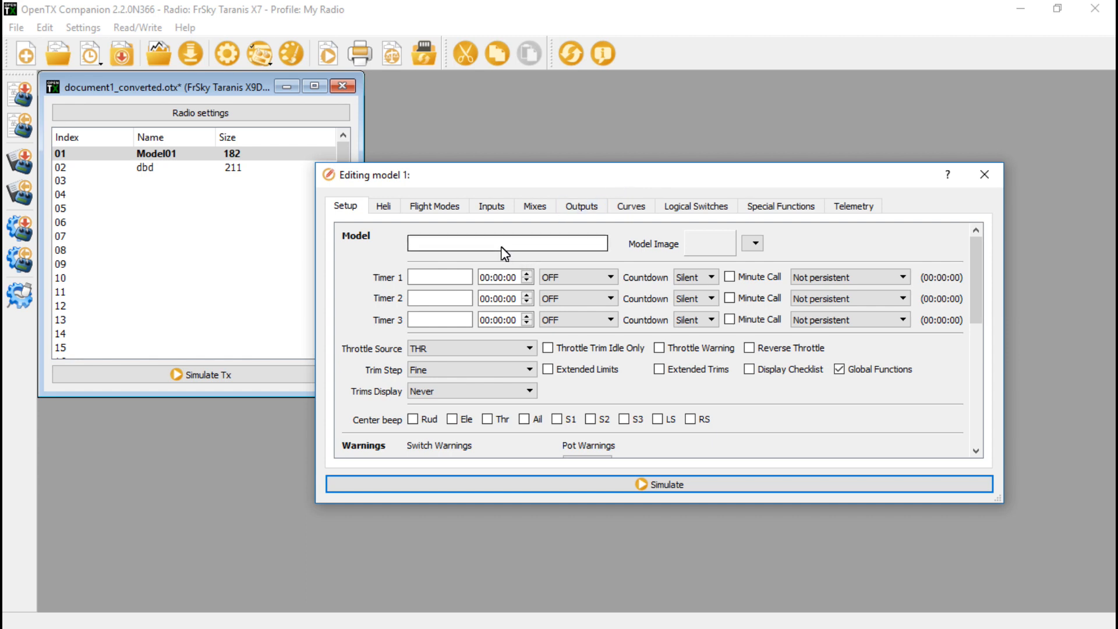
pyautogui.click(506, 244)
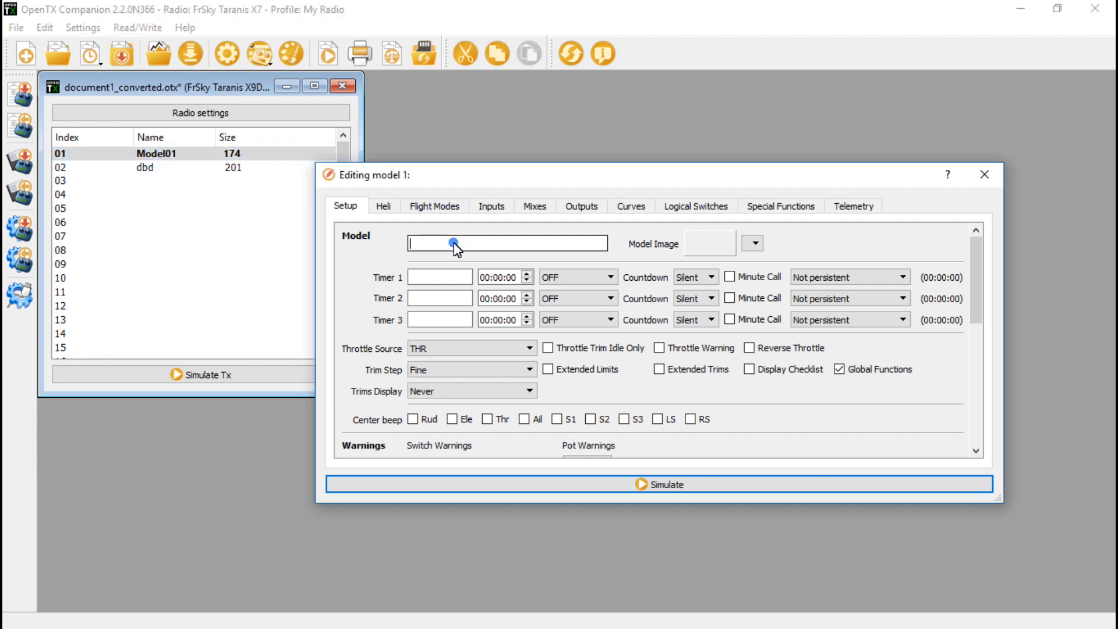
pyautogui.write('j')
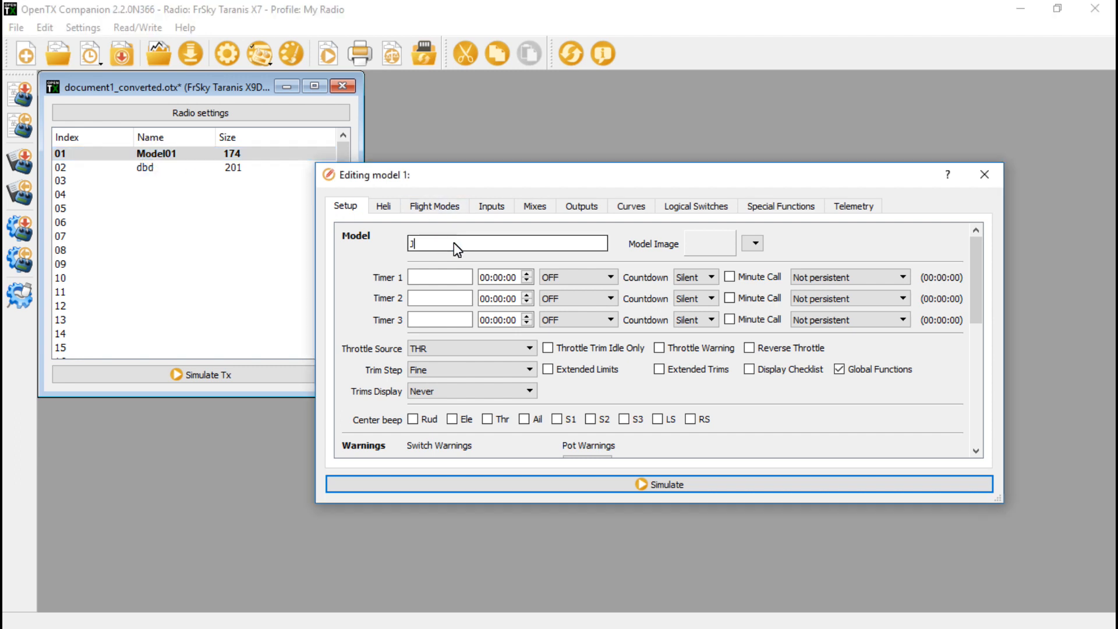
pyautogui.write('c')
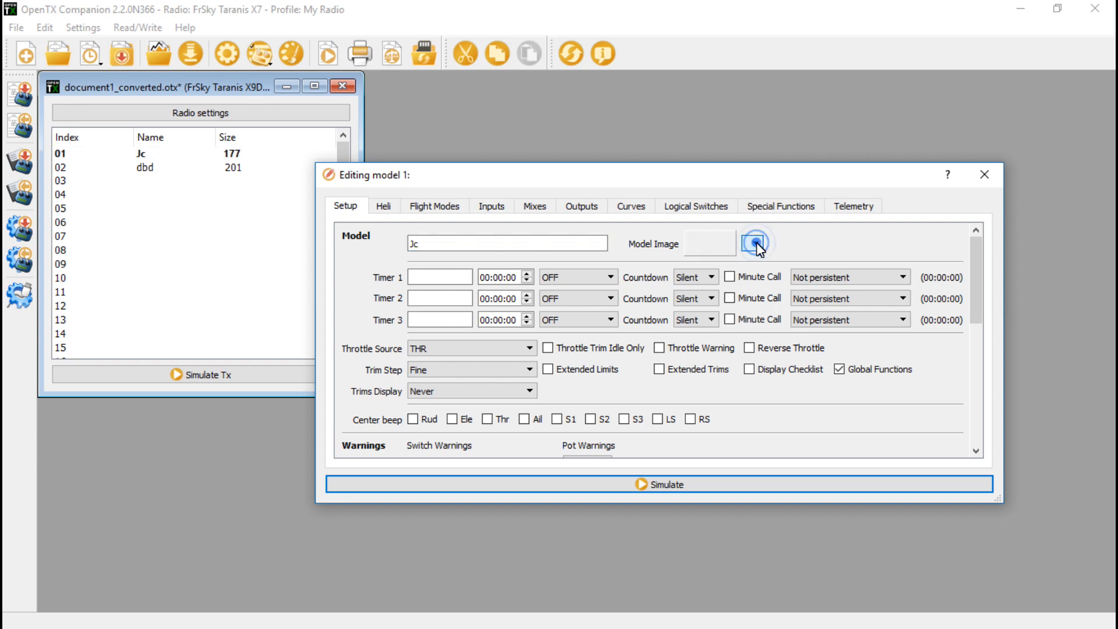
pyautogui.click(755, 242)
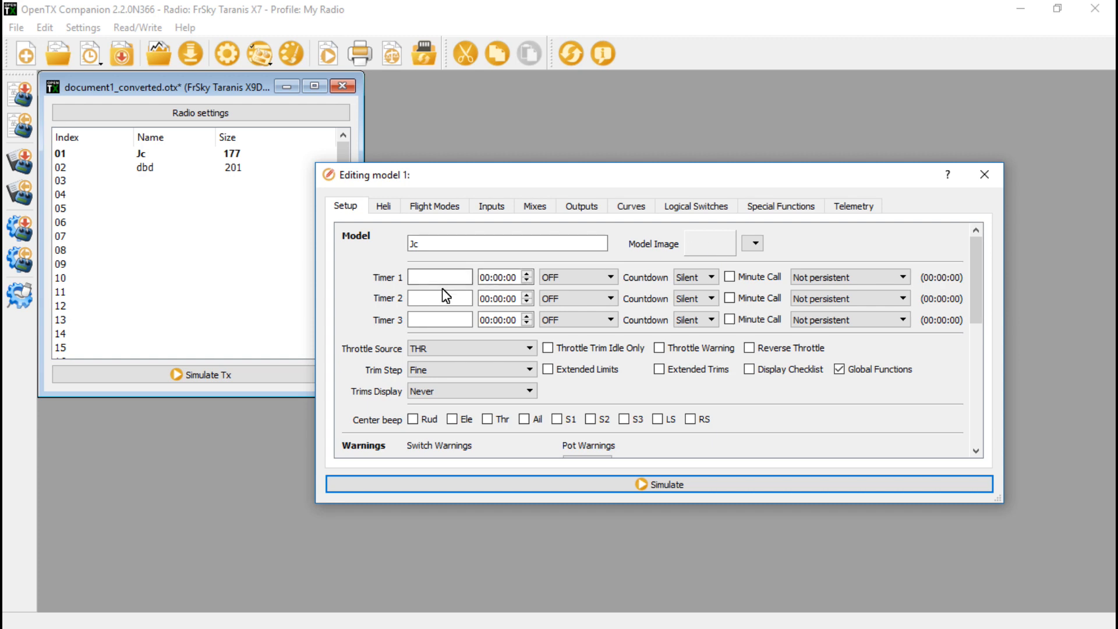
pyautogui.scroll(-3)
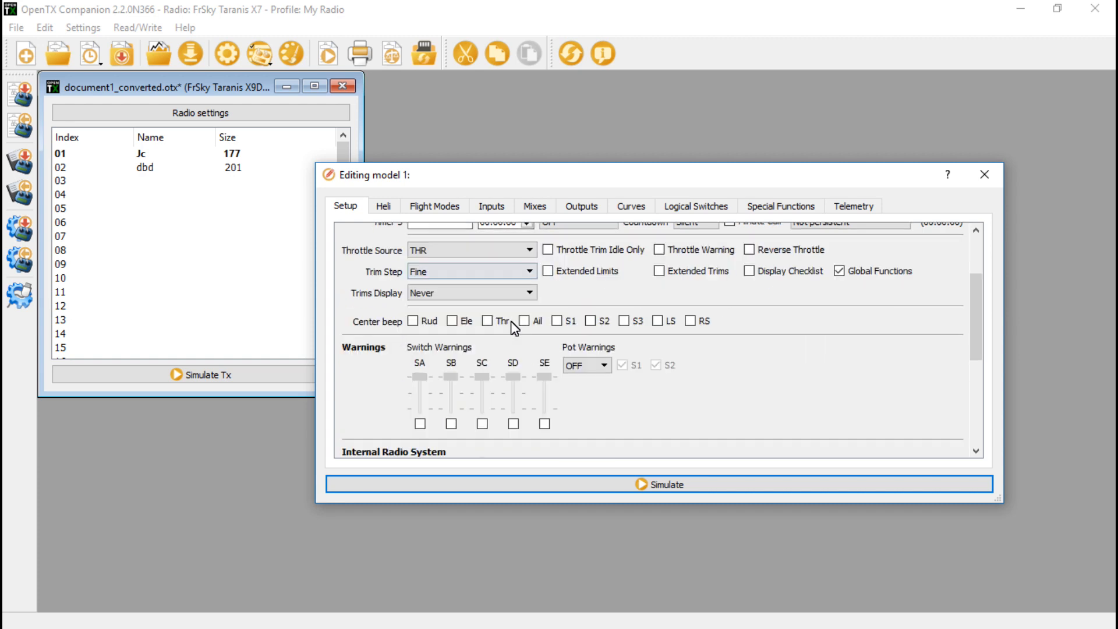
pyautogui.scroll(-3)
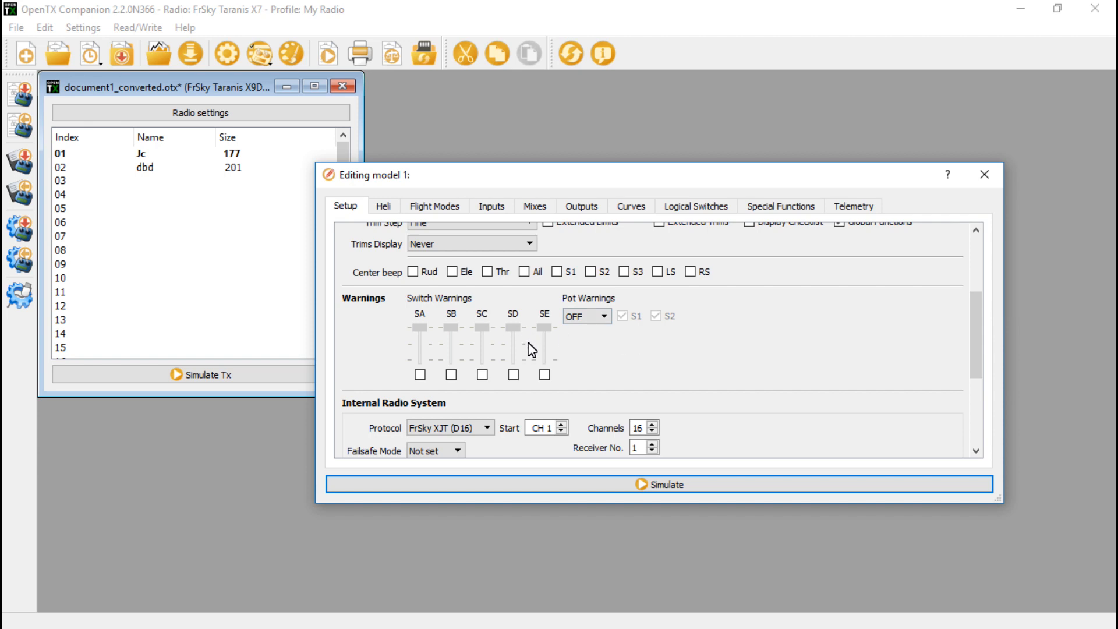
pyautogui.scroll(3)
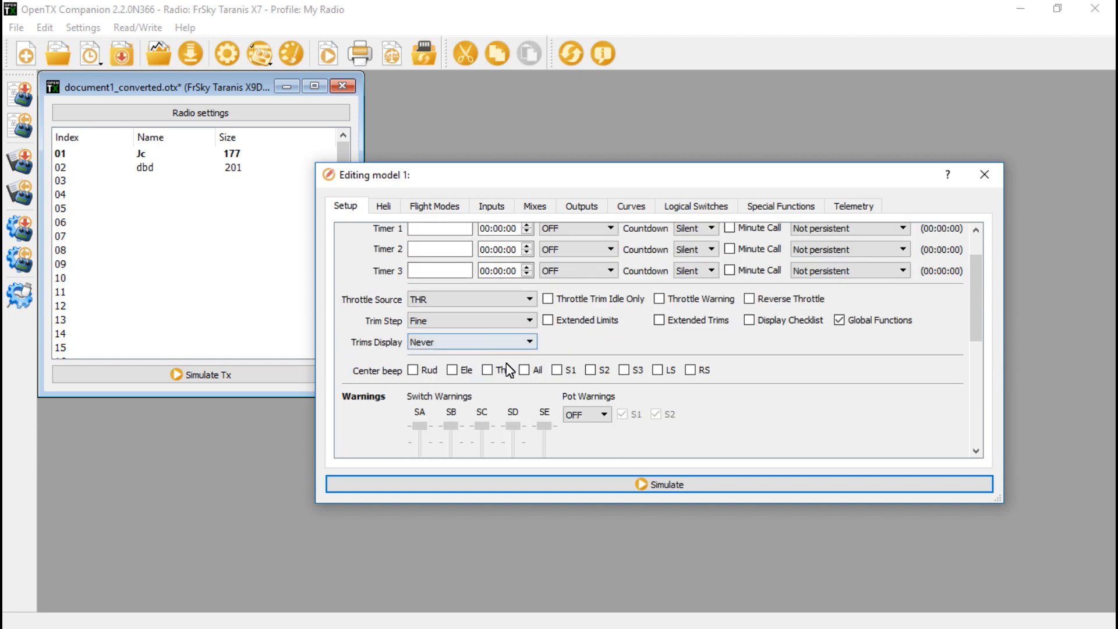
pyautogui.scroll(-3)
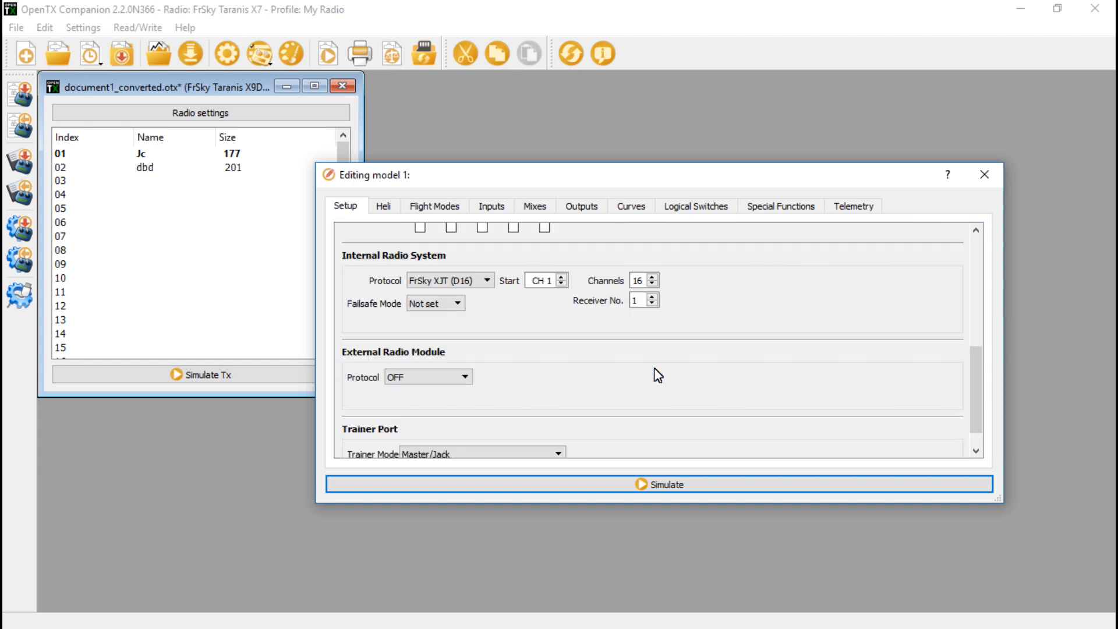
# Step: Step through model Jc's Heli, Inputs, Curves, Special Functions and Telemetry pages
pyautogui.click(384, 206)
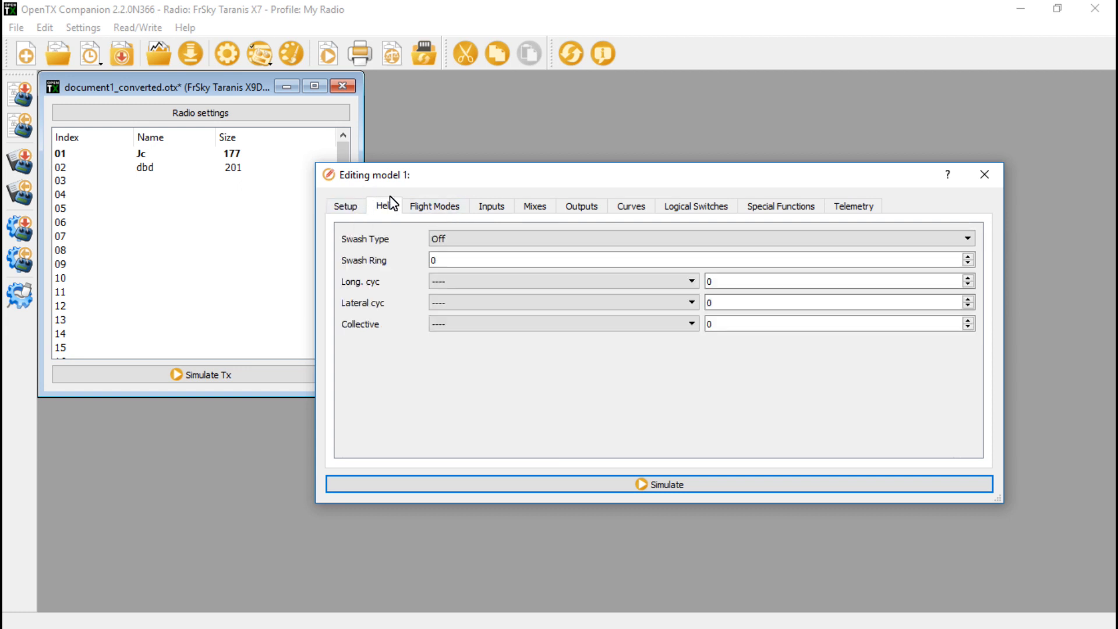
pyautogui.click(490, 206)
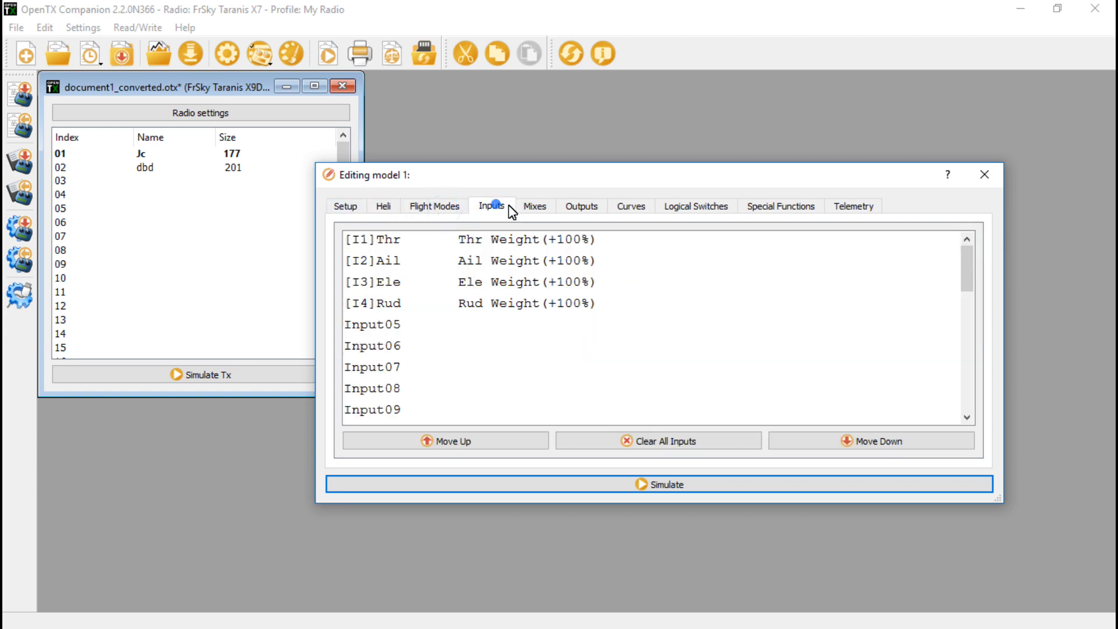
pyautogui.click(629, 206)
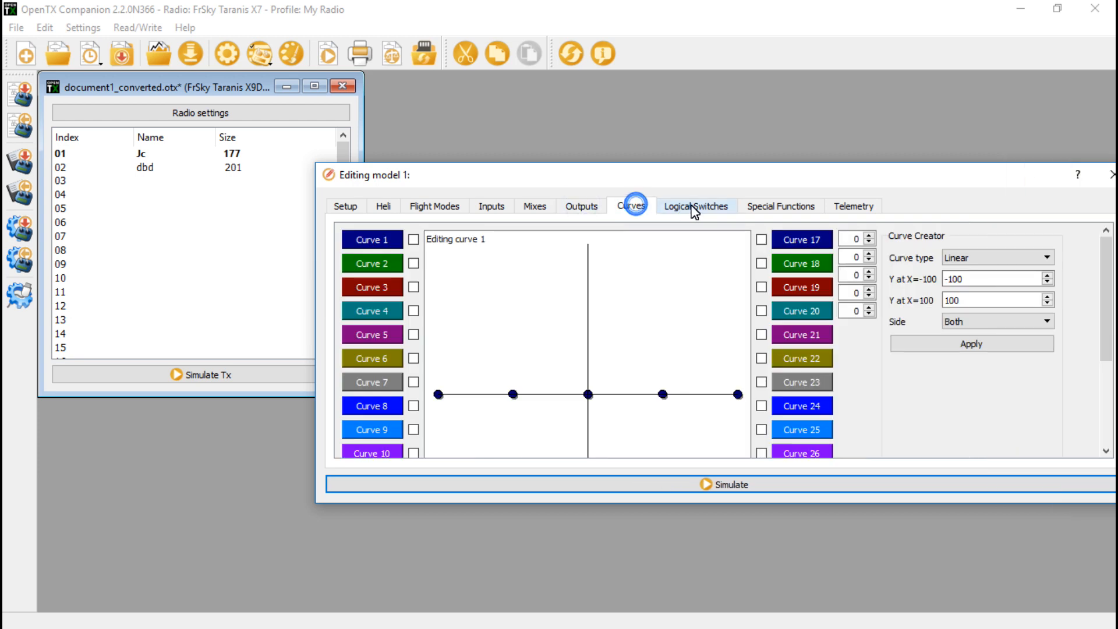
pyautogui.click(778, 206)
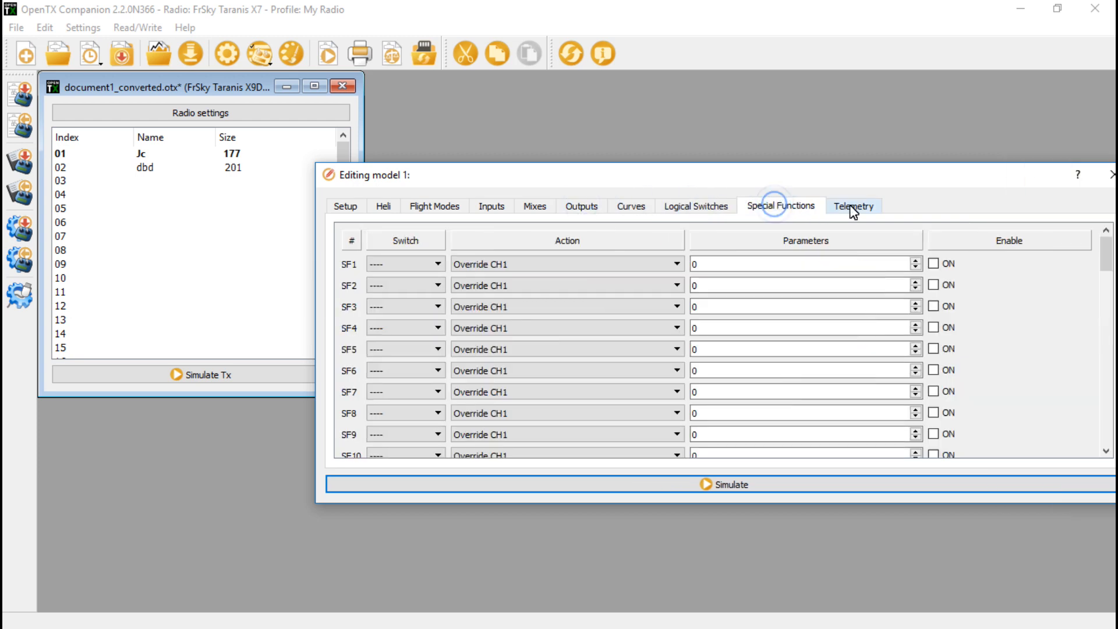
pyautogui.click(852, 205)
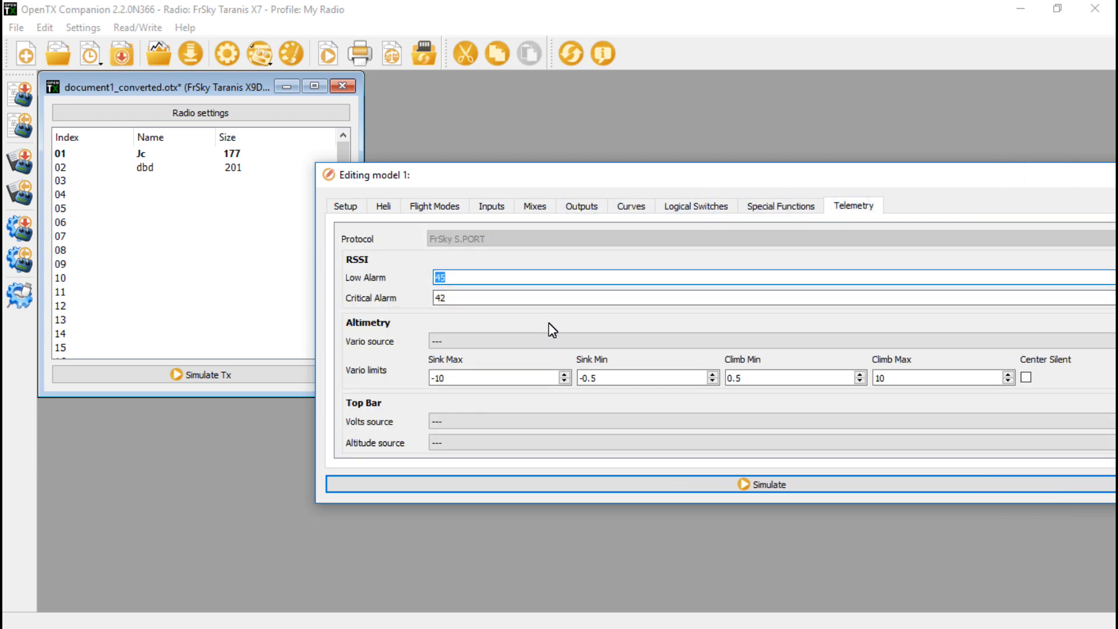
pyautogui.moveTo(670, 174)
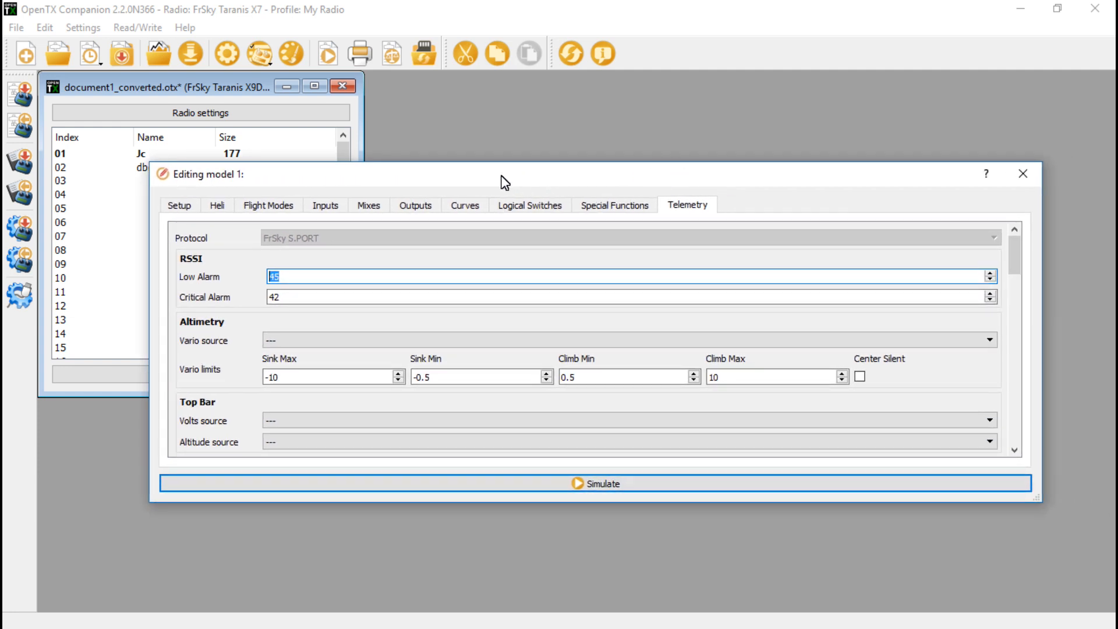
pyautogui.moveTo(325, 206)
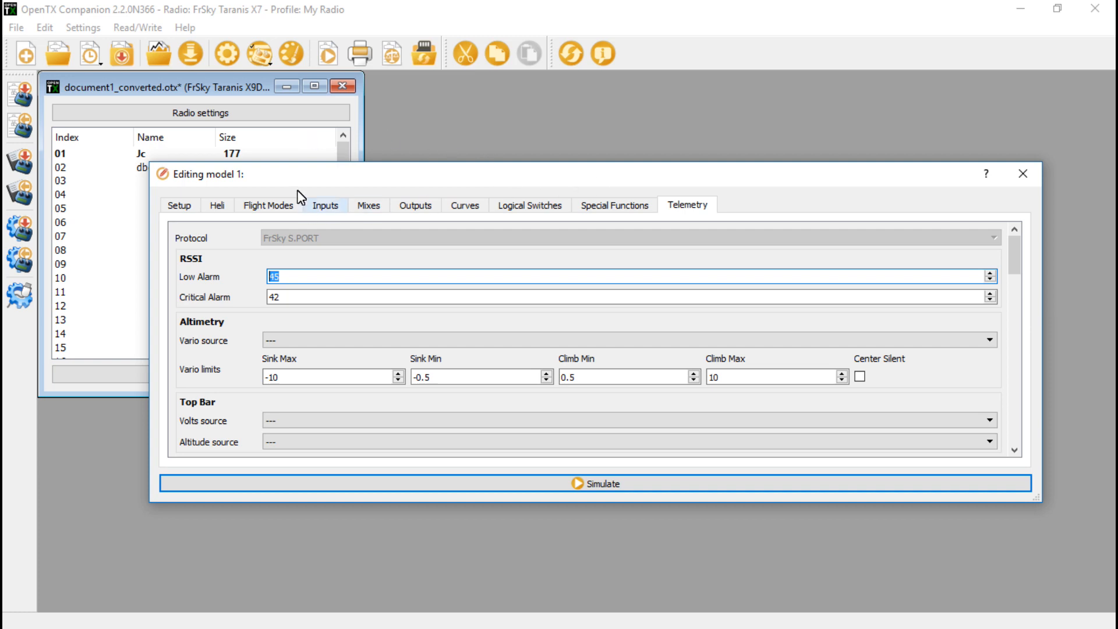
# Step: Close the model editor and write all models, including Jc, to the radio until 100%
pyautogui.click(1021, 173)
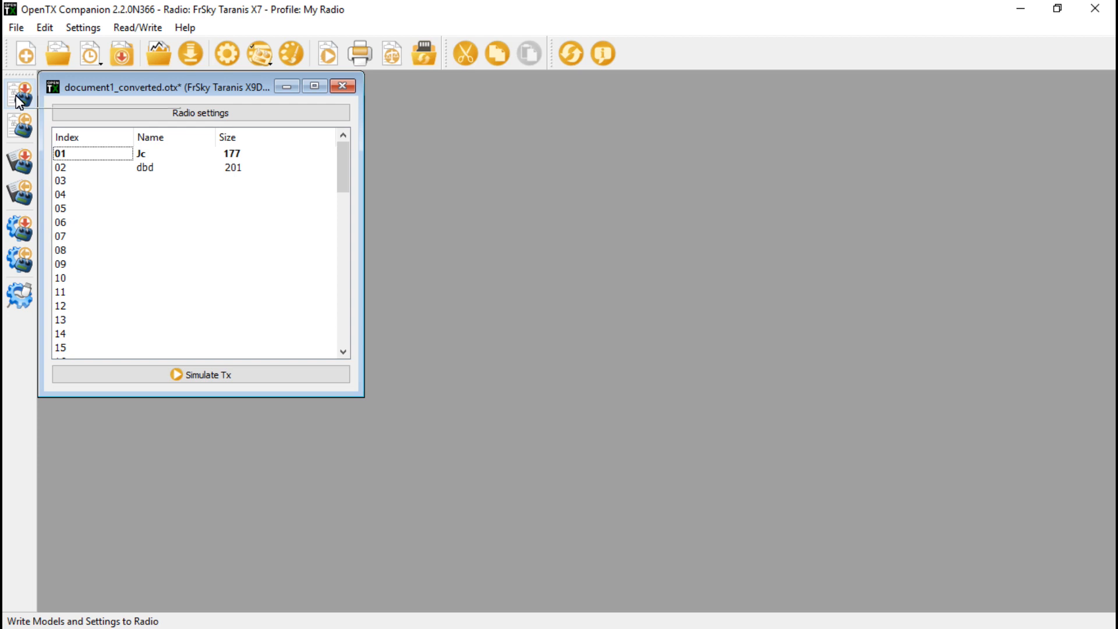
pyautogui.moveTo(20, 93)
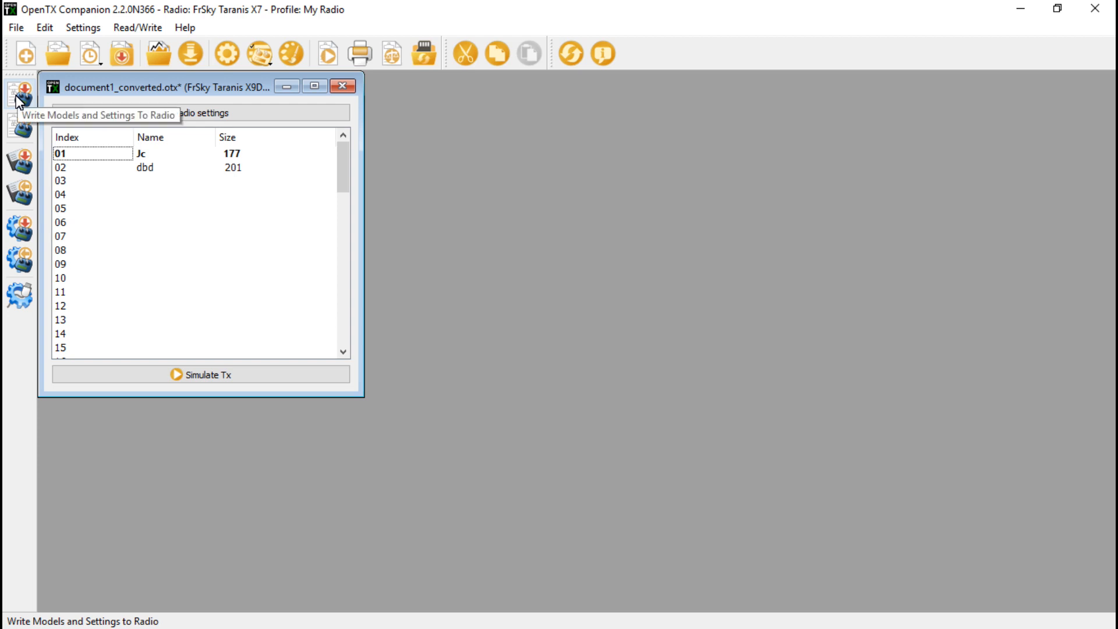
pyautogui.click(19, 94)
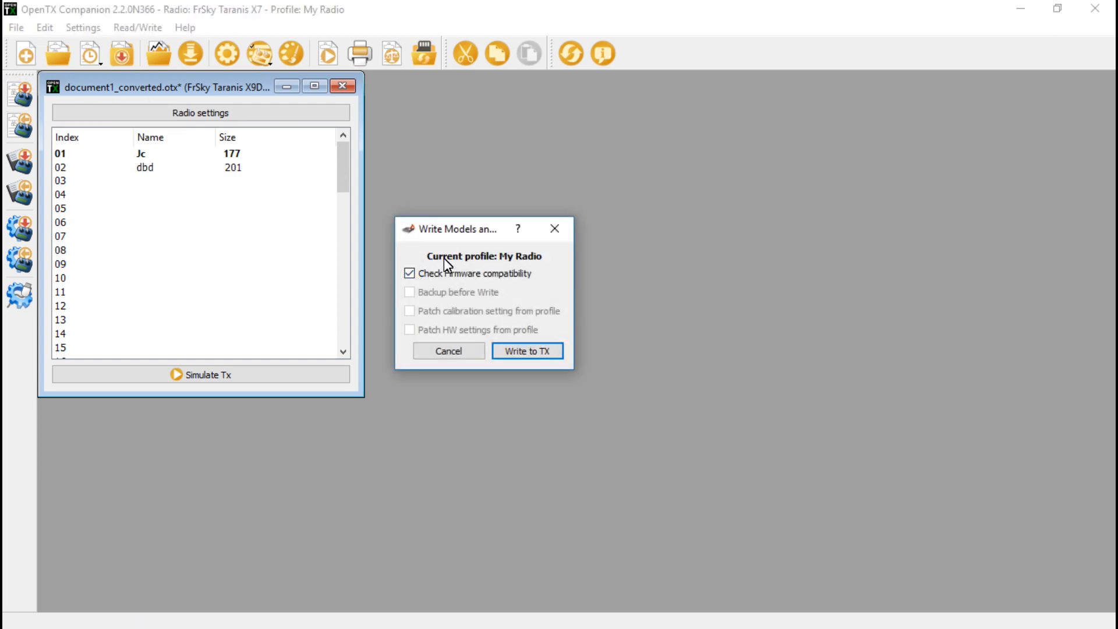
pyautogui.click(526, 350)
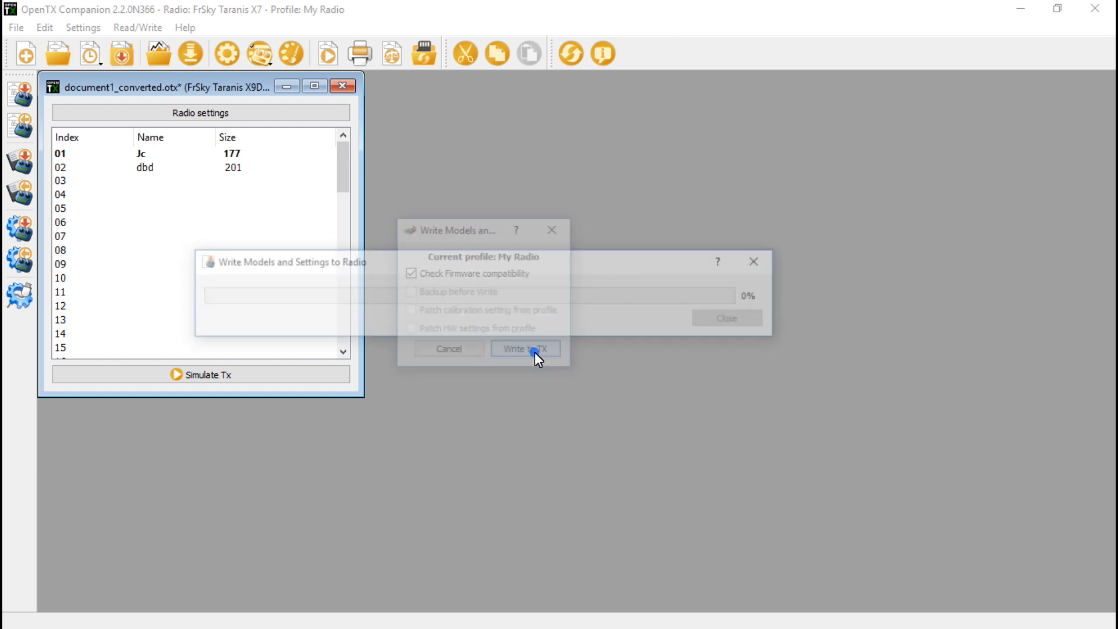
pyautogui.click(525, 348)
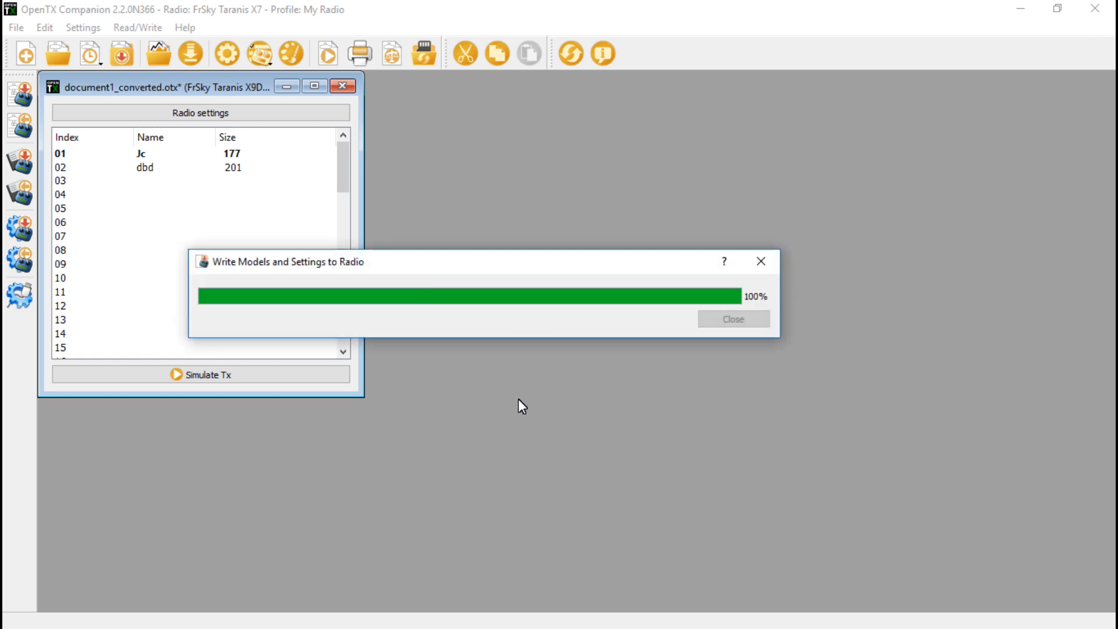
pyautogui.click(732, 318)
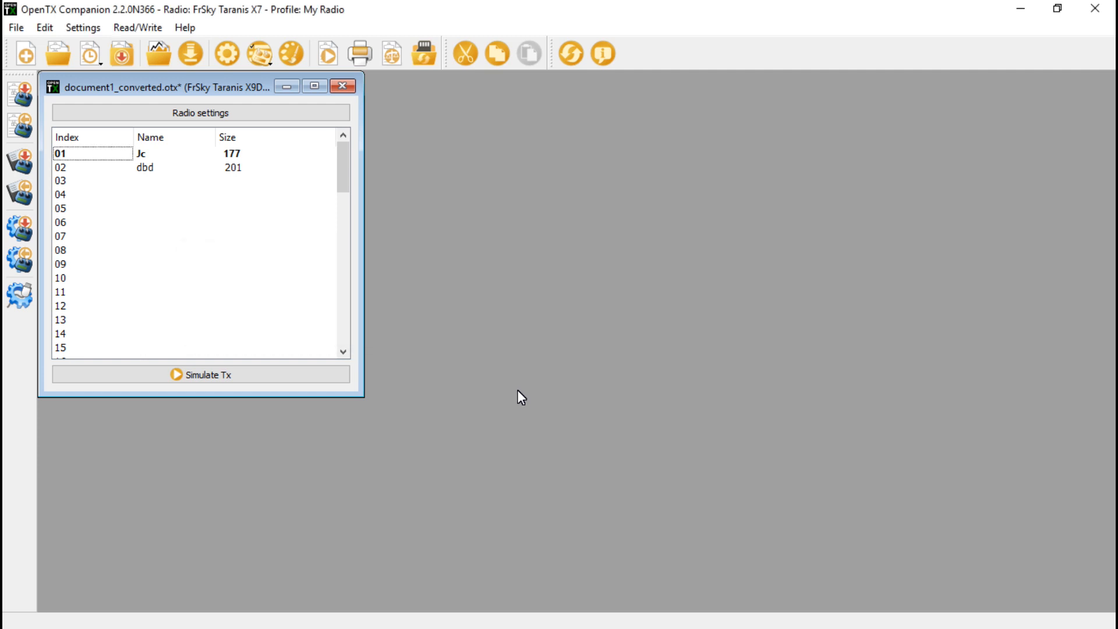
# Step: Close the document, saving it as document1_converted in the OpenTX folder
pyautogui.click(343, 86)
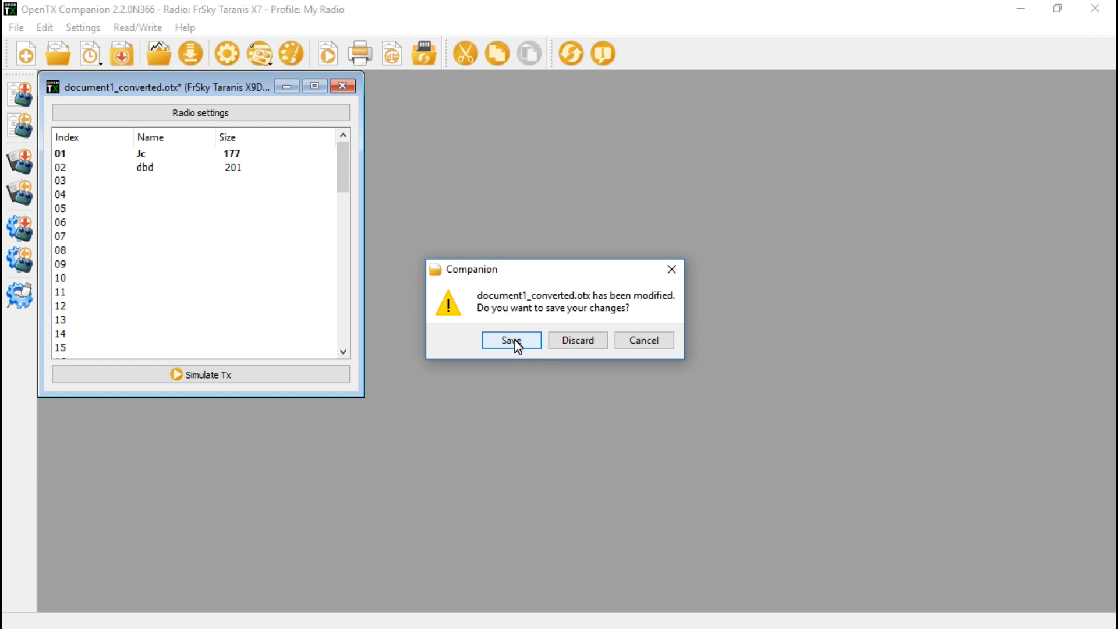
pyautogui.click(510, 340)
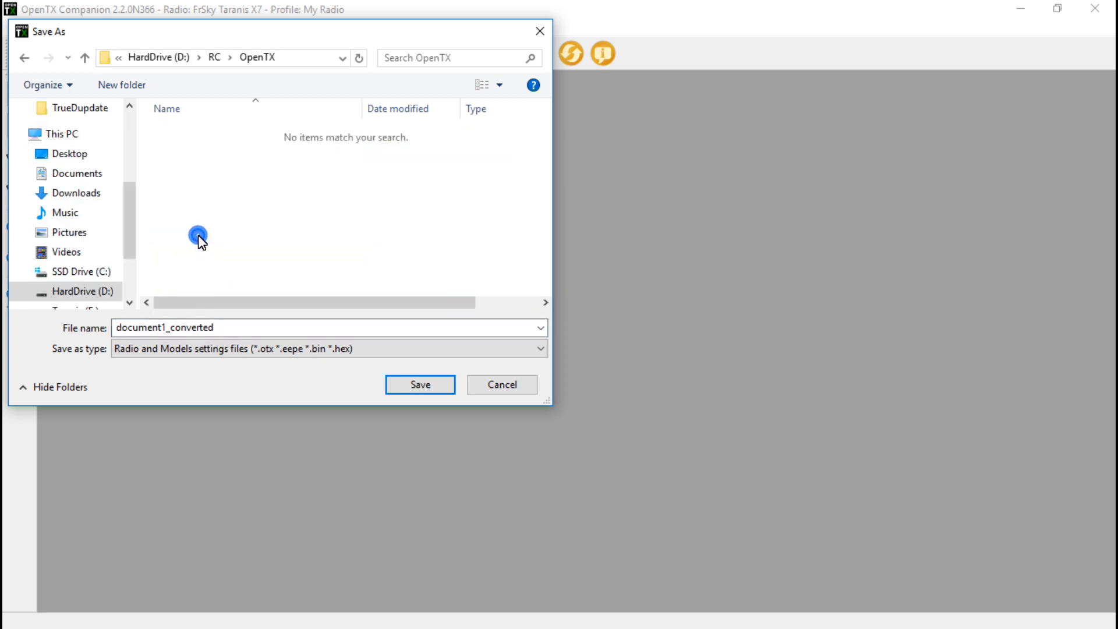
pyautogui.click(420, 384)
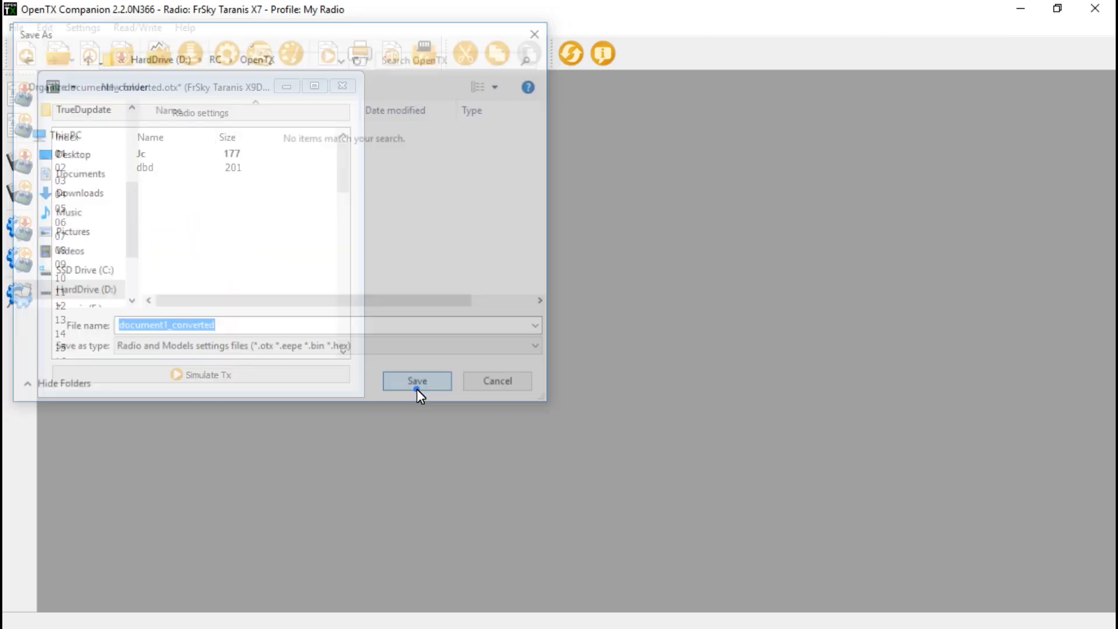
pyautogui.click(416, 381)
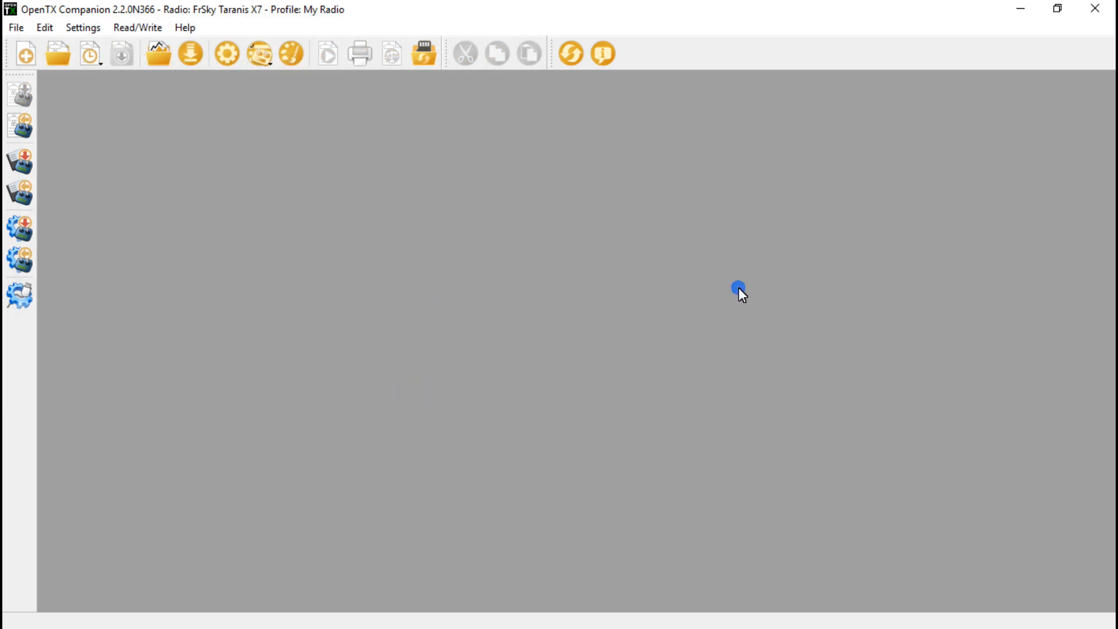